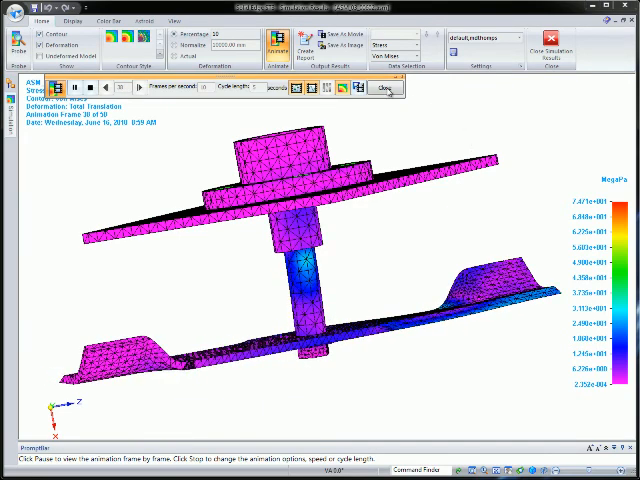
# Step: Stop the von Mises stress result animation before starting a new study
pyautogui.click(380, 88)
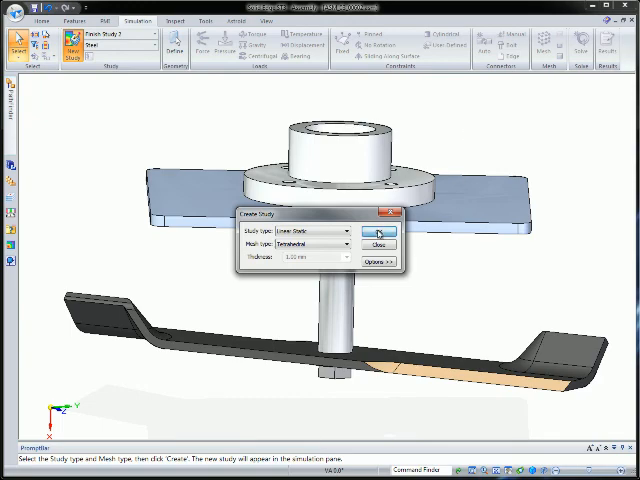
# Step: Create Static Study 1 as Linear Static with a Tetrahedral mesh and begin adding a load
pyautogui.click(378, 232)
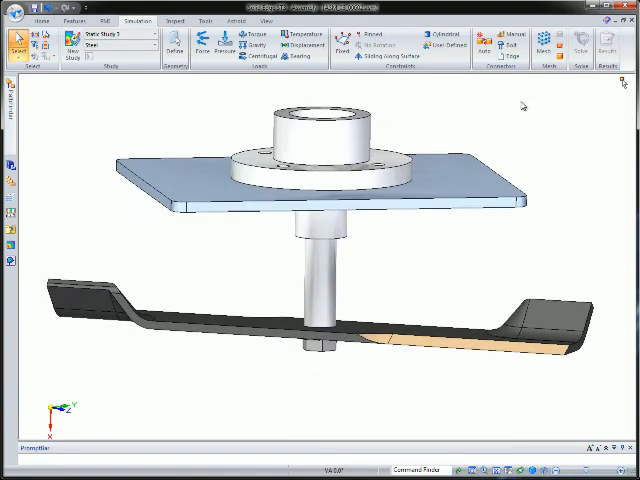
pyautogui.click(196, 44)
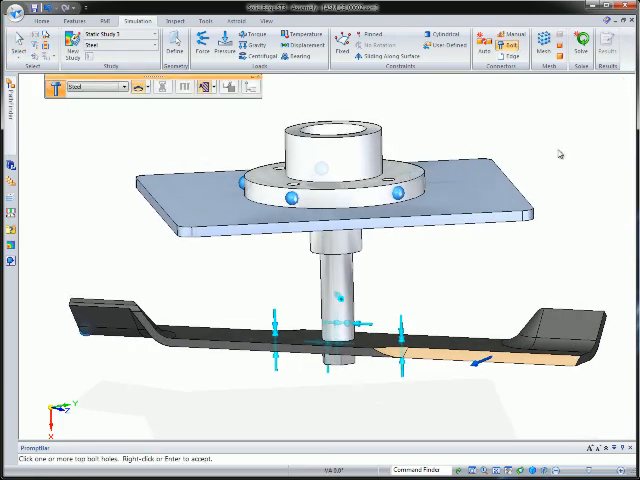
# Step: Confirm the load on the flange and blade faces and generate the tetrahedral mesh
pyautogui.click(144, 120)
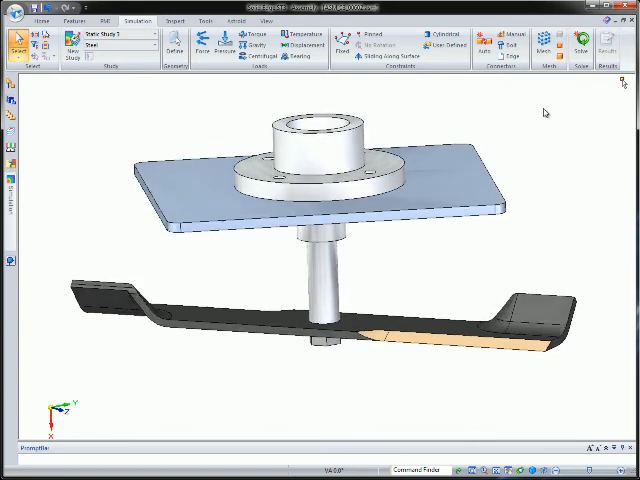
pyautogui.click(532, 42)
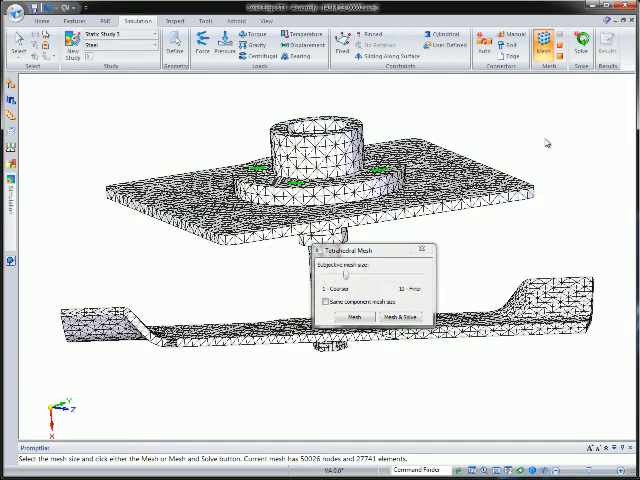
pyautogui.moveTo(536, 142)
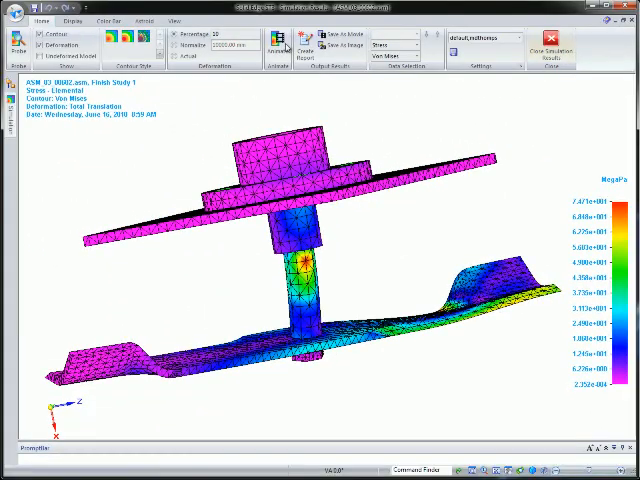
pyautogui.click(270, 42)
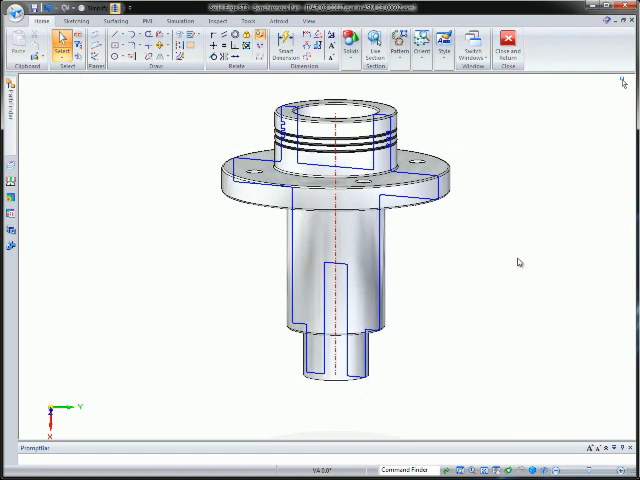
pyautogui.moveTo(532, 100)
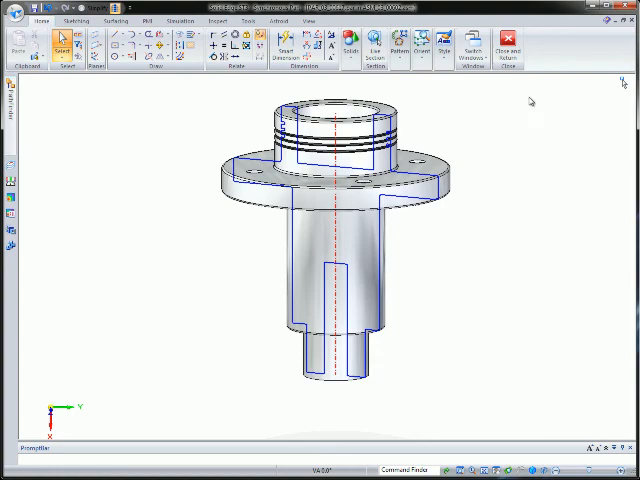
pyautogui.moveTo(584, 184)
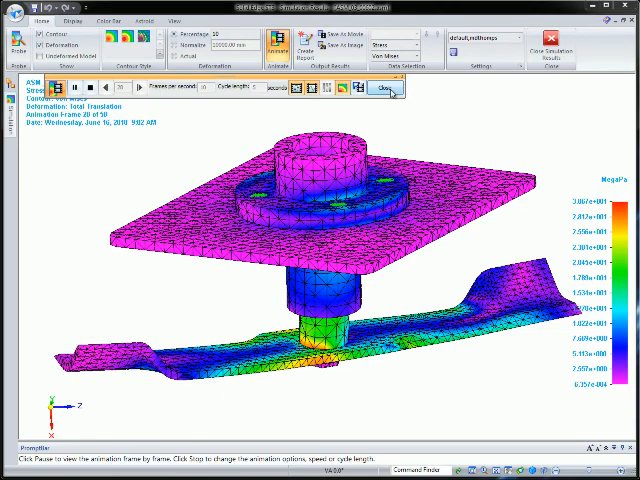
# Step: Stop the updated stress animation and generate the simulation report in Word
pyautogui.click(384, 92)
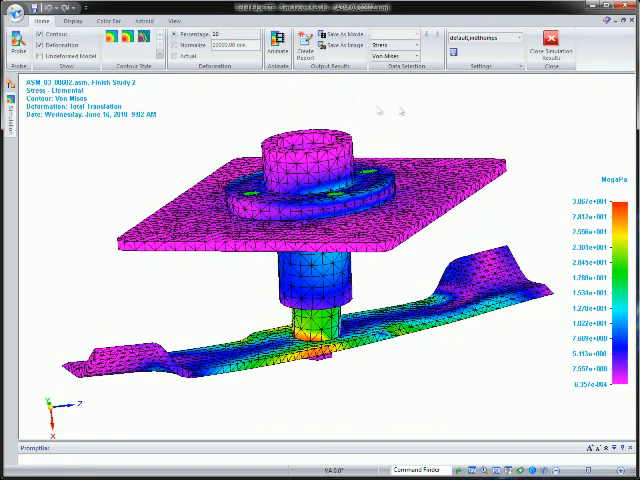
pyautogui.click(286, 48)
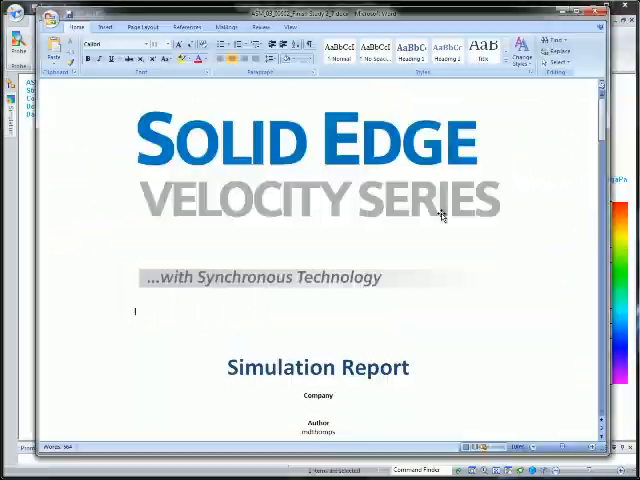
pyautogui.scroll(-3)
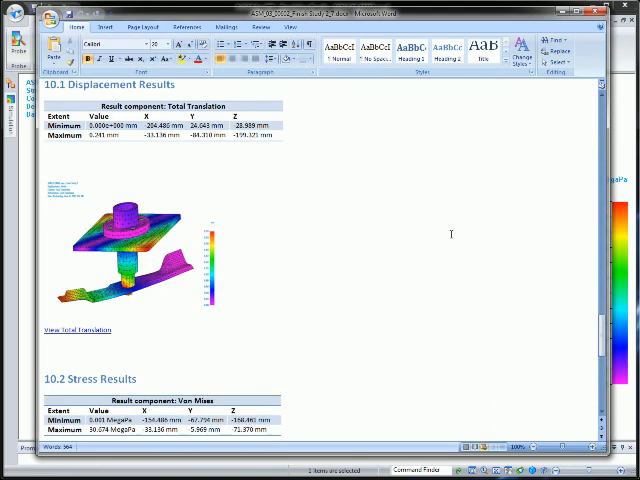
pyautogui.scroll(-3)
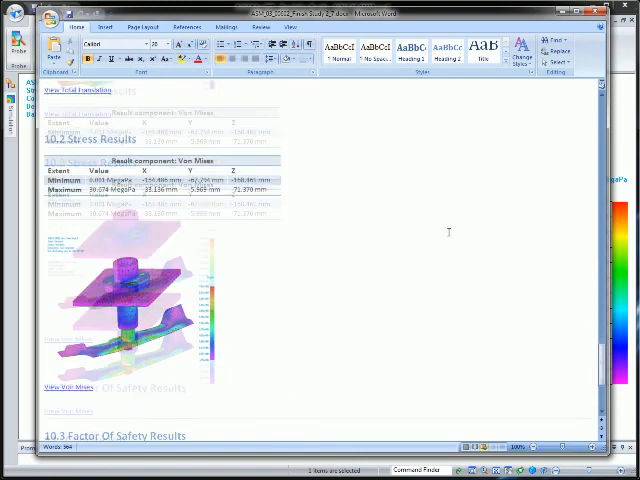